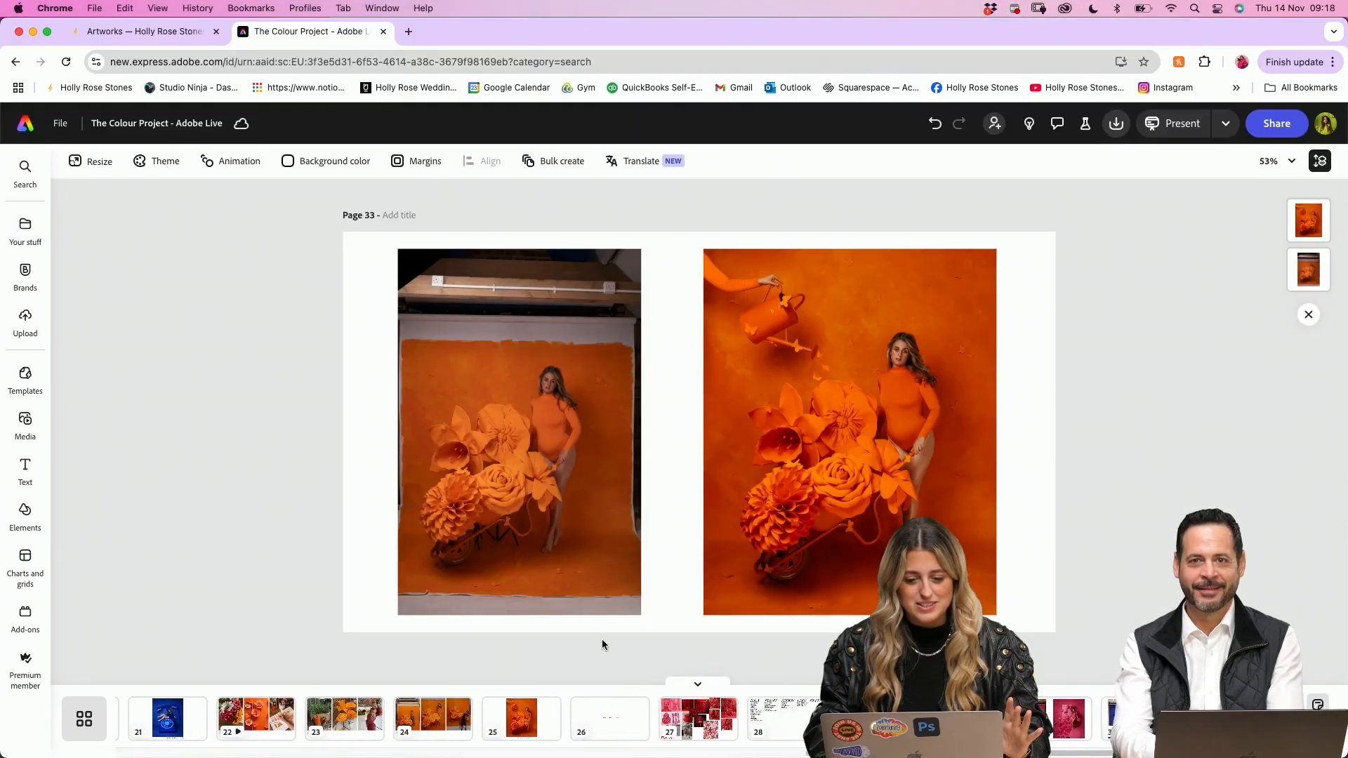
mouse_move(553, 730)
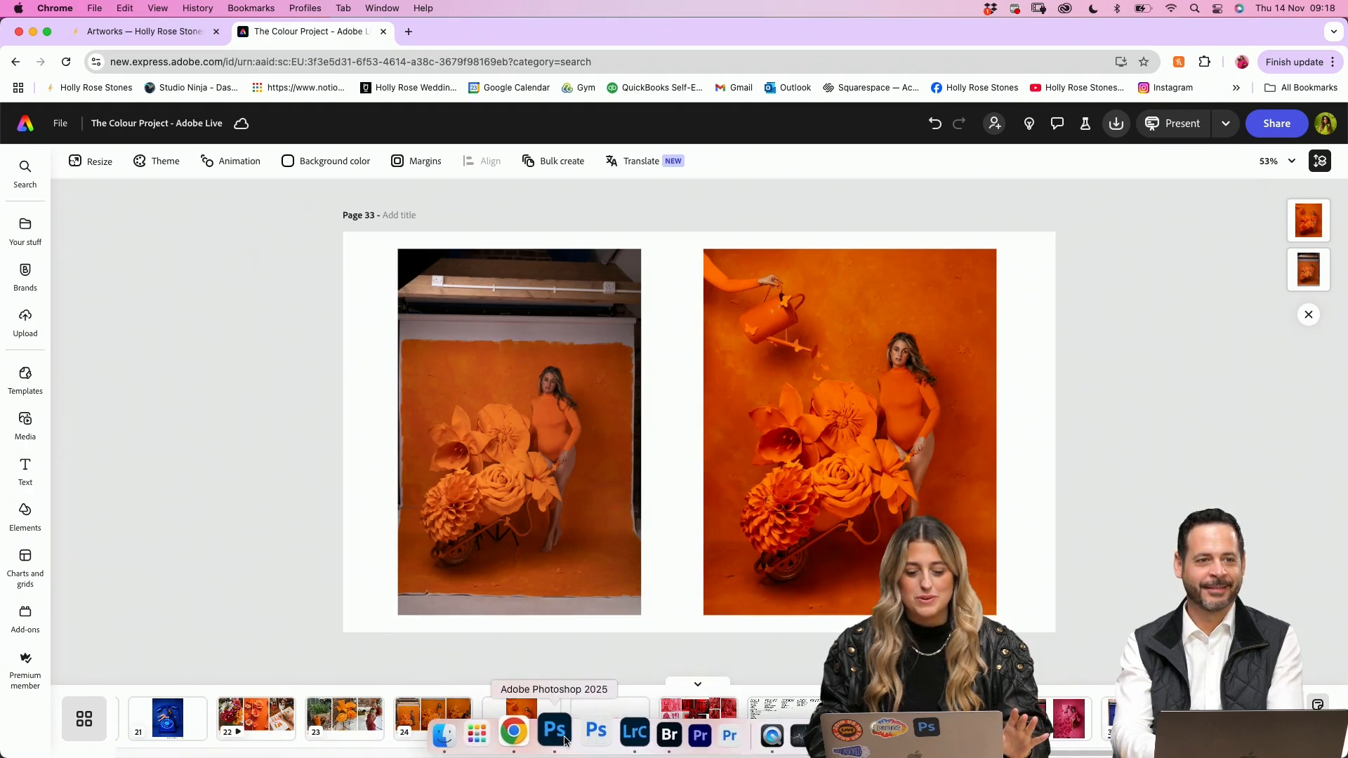
Switch from the Adobe Express project to the yellow-green portrait in Photoshop
click(553, 734)
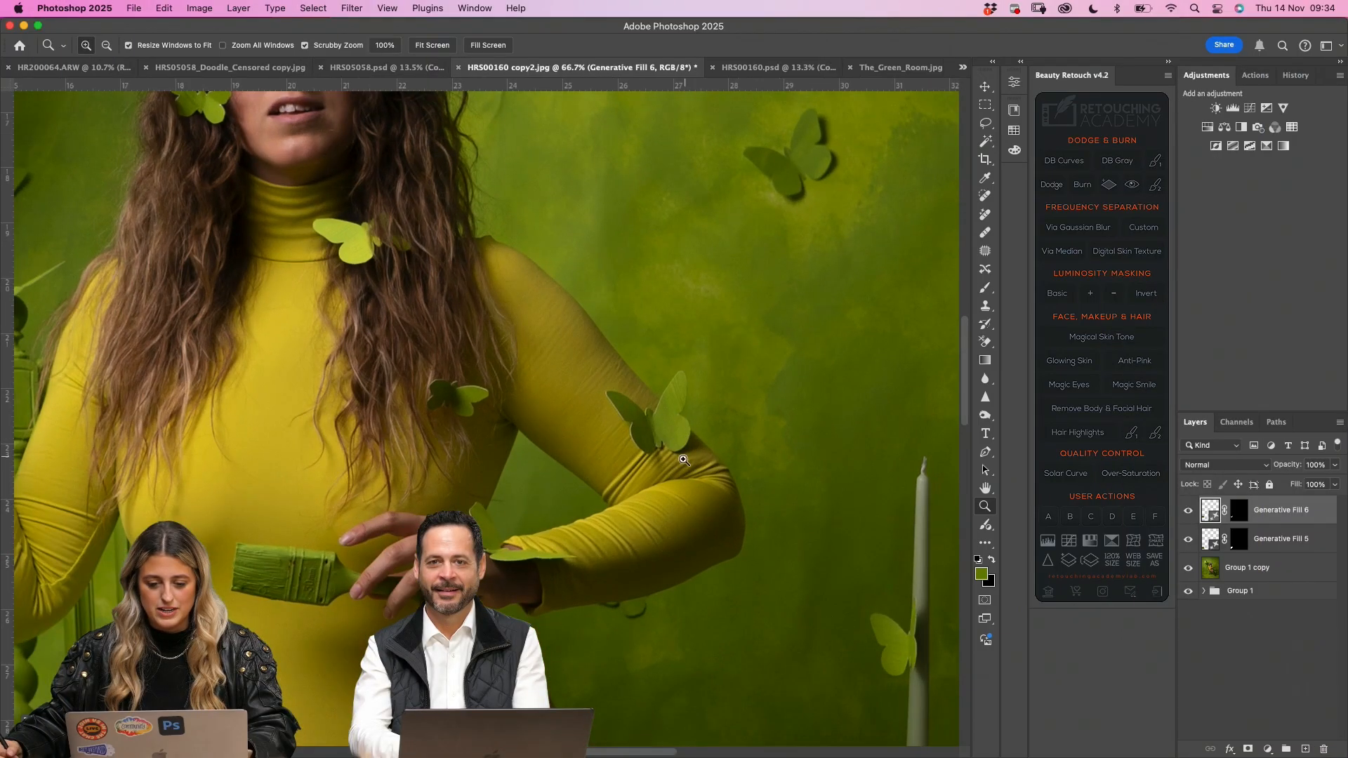
Replace the portrait's yellow tones with green via Replace Color
click(198, 8)
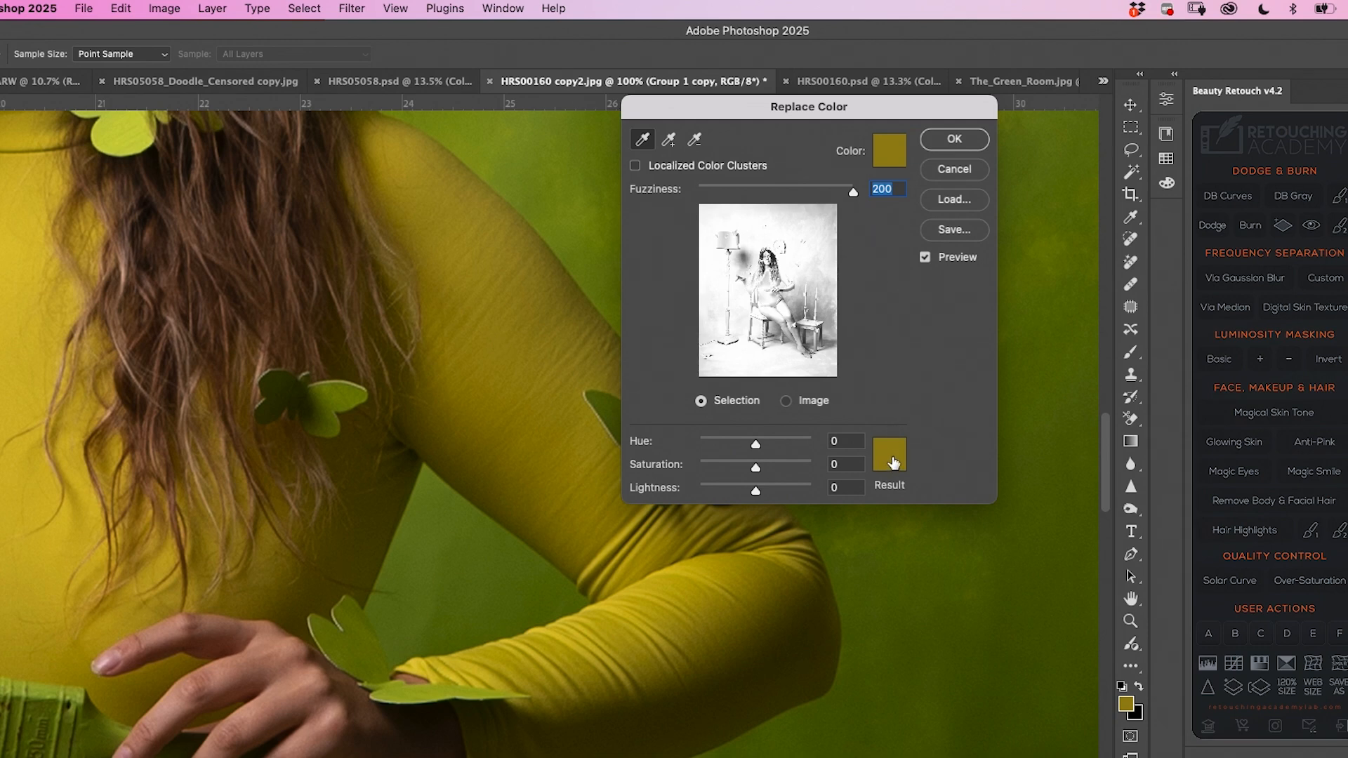
click(890, 454)
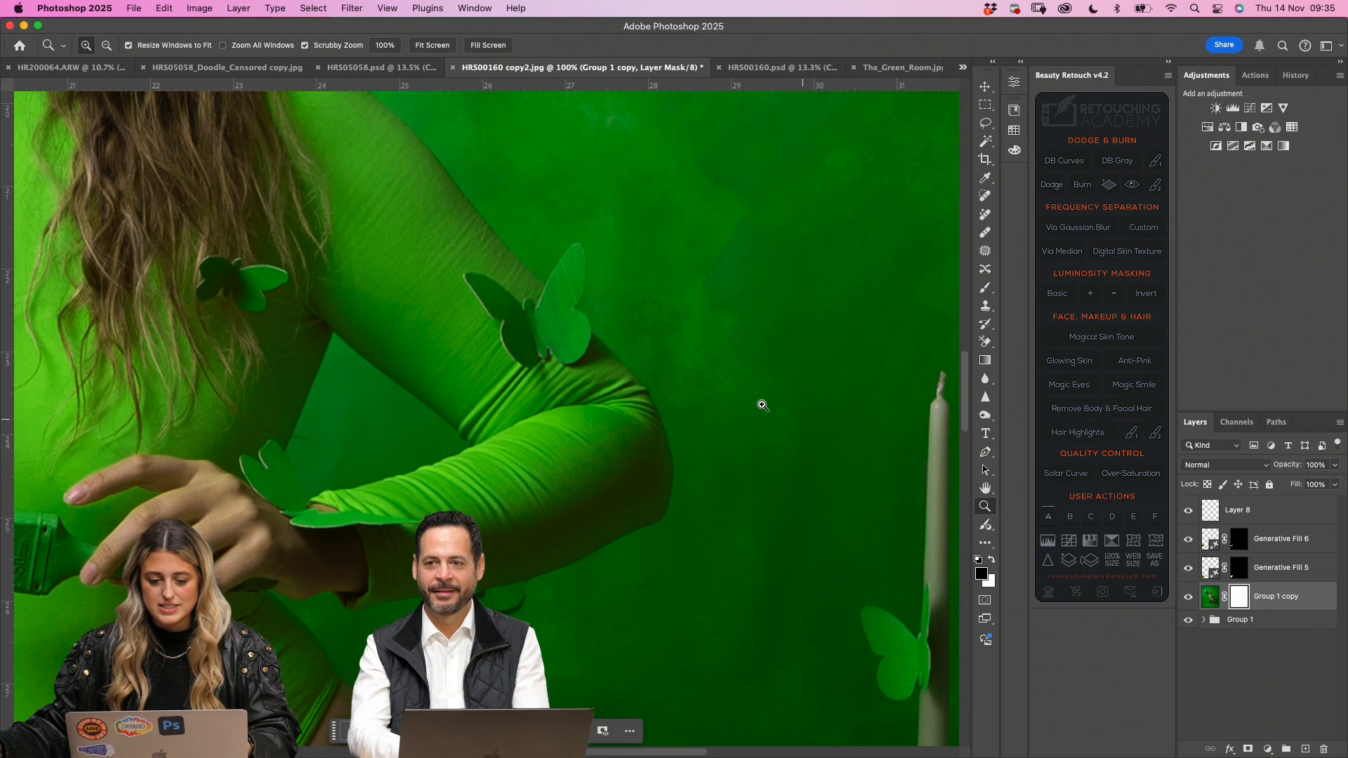
Undo the green recolour and brush green onto the sleeve within the figure selection
key(cmd+i)
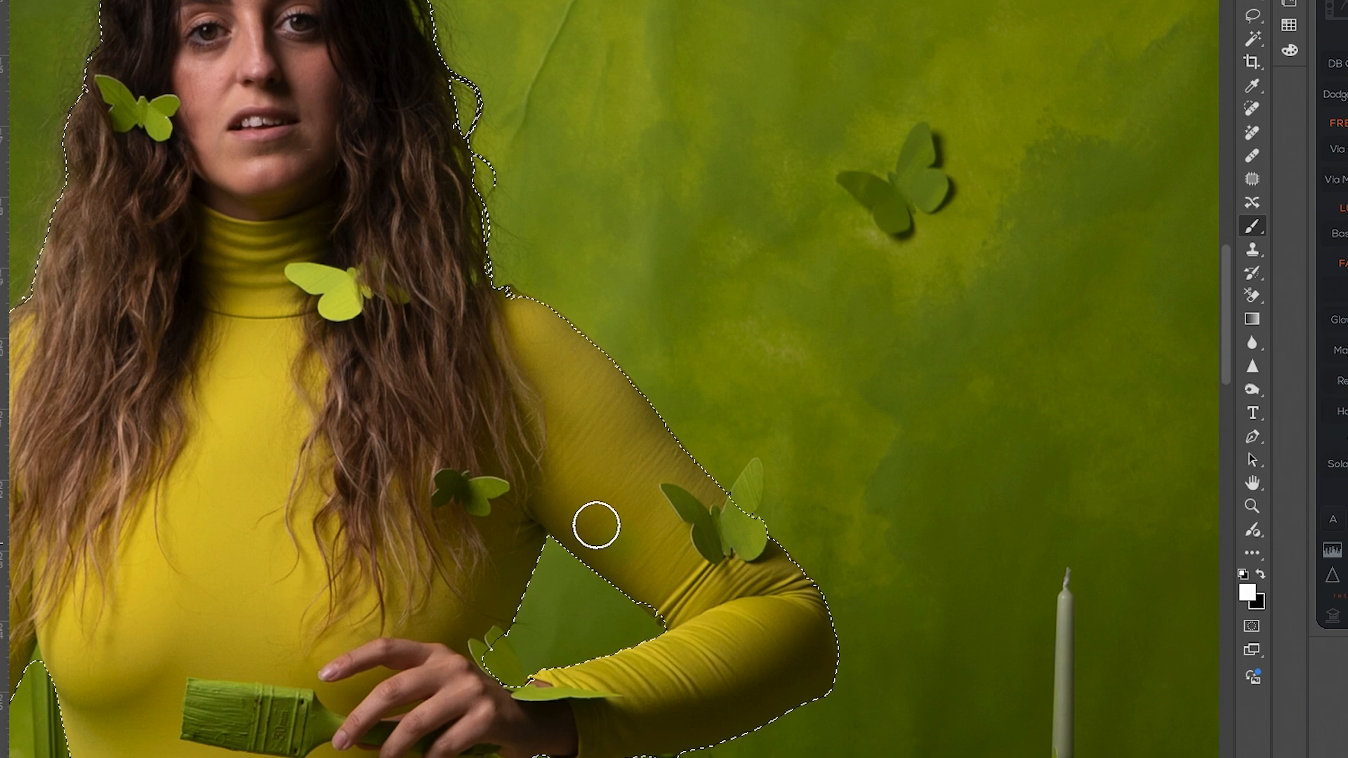
drag(592, 529, 592, 392)
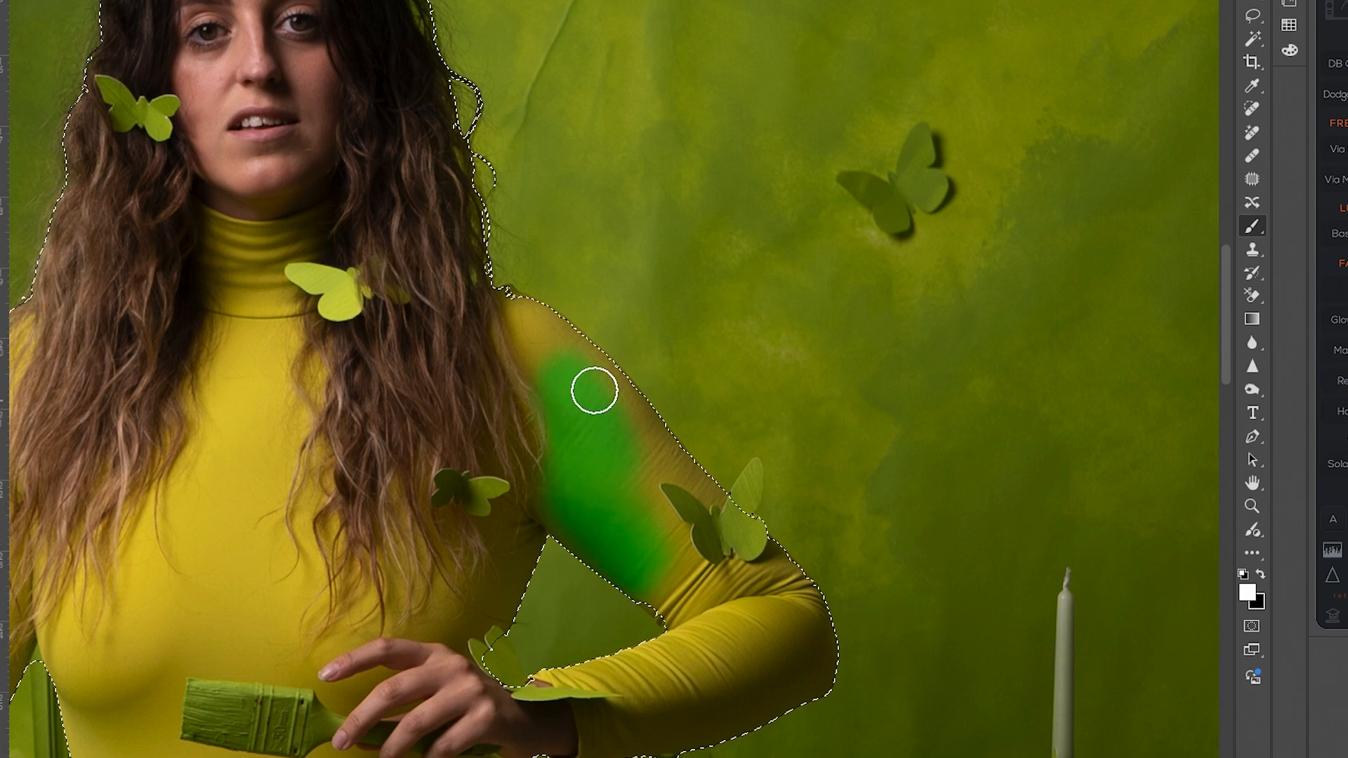
mouse_move(206, 404)
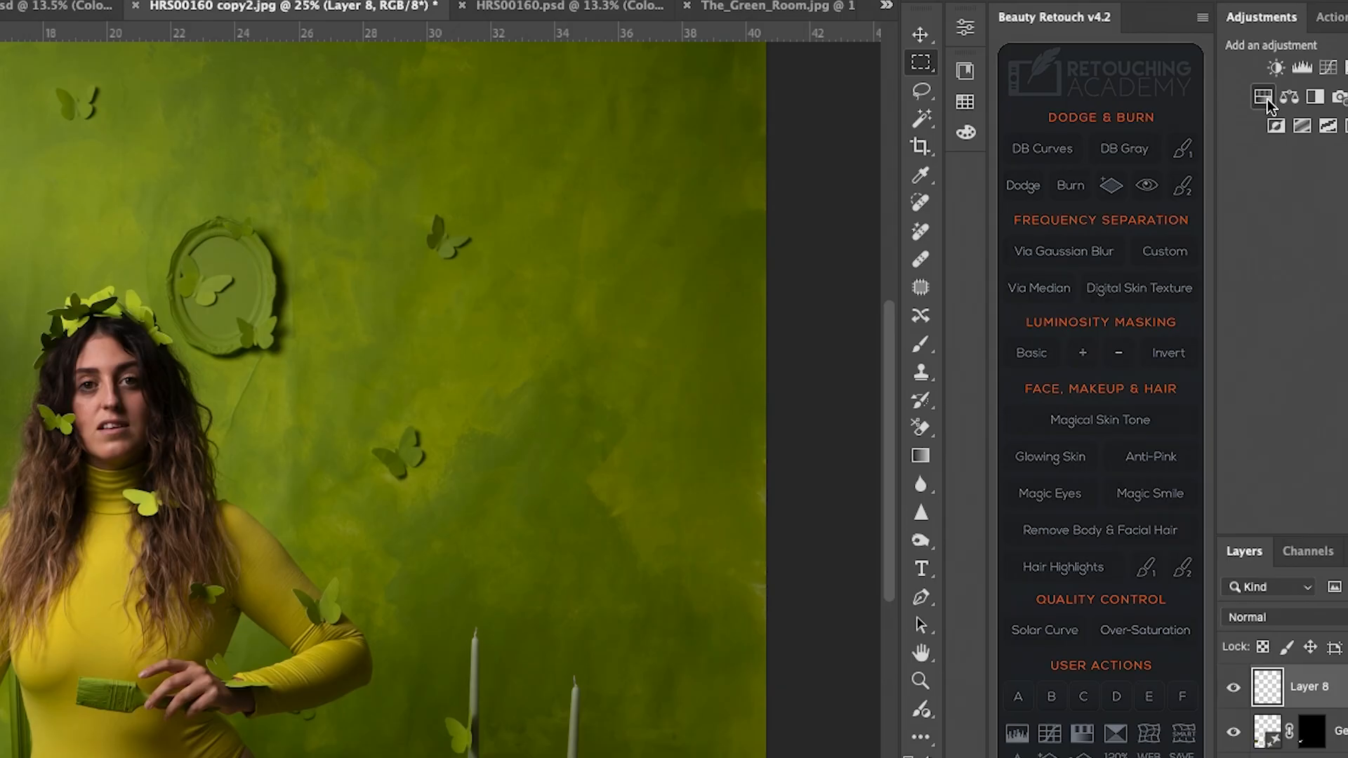
Add a Hue/Saturation adjustment on Yellows and shift the hue to -13 toward orange
click(1262, 97)
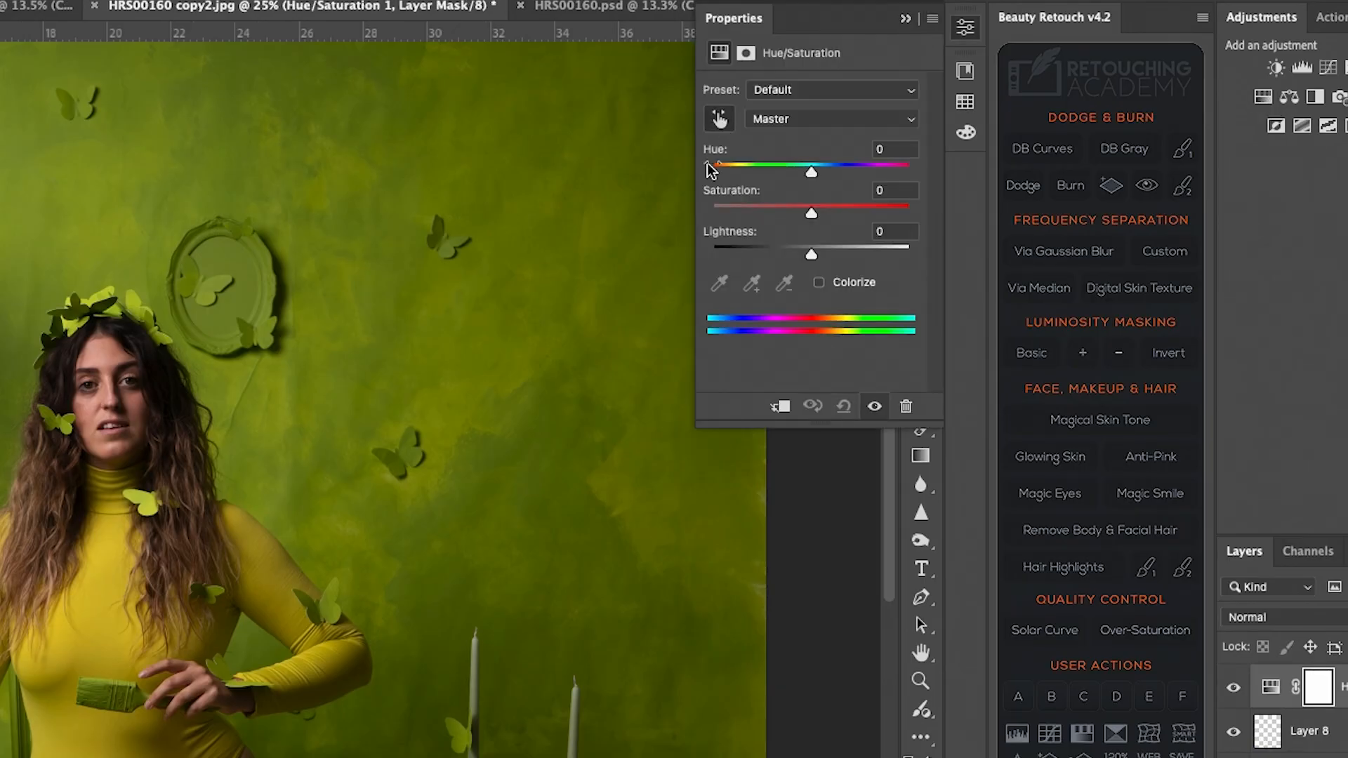
drag(809, 173, 798, 172)
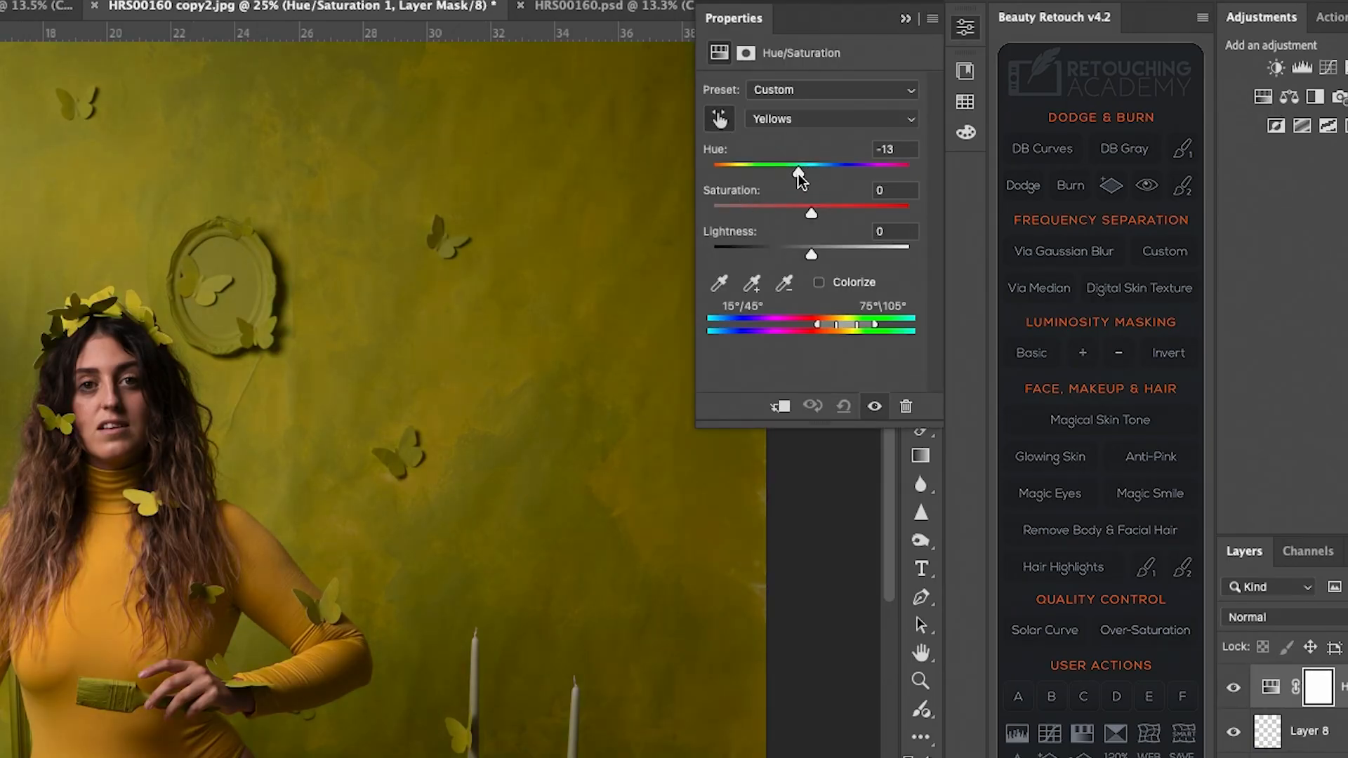
drag(798, 169, 838, 174)
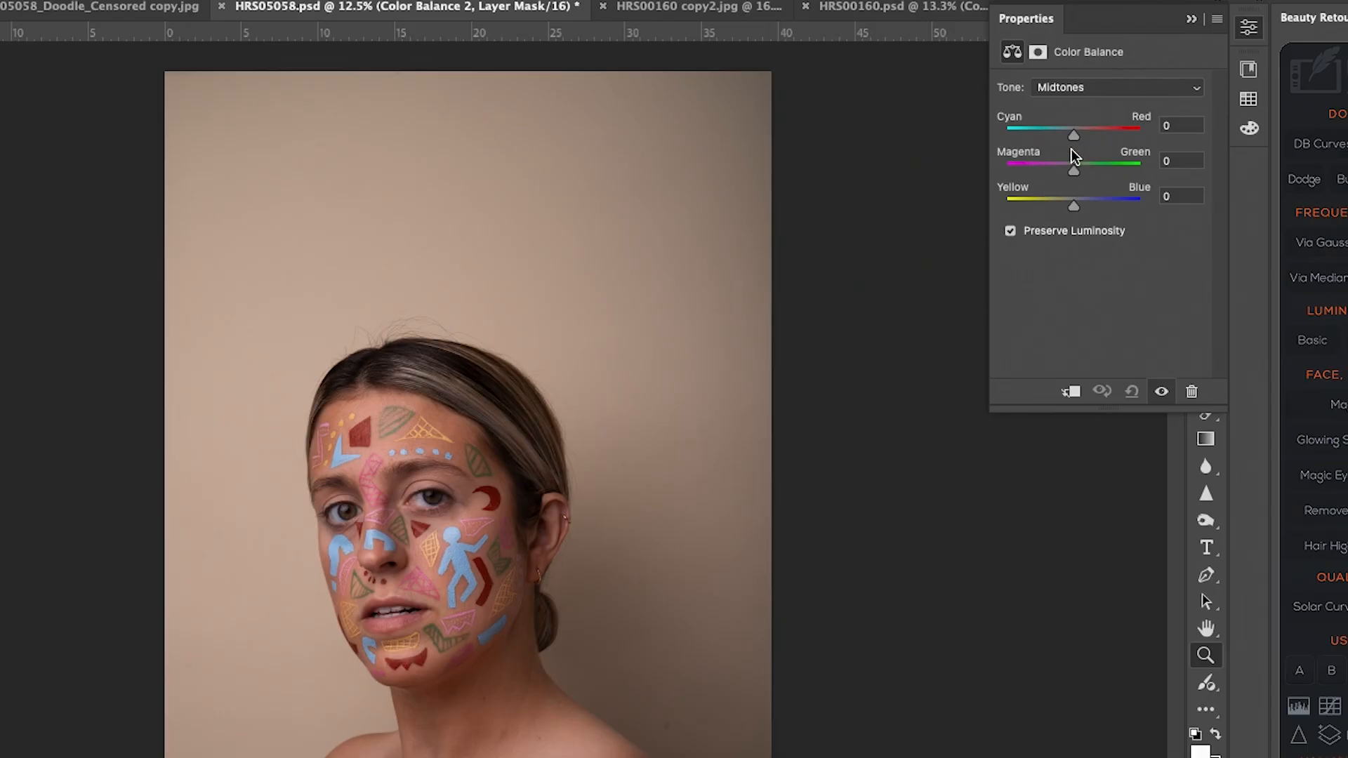
Shift the Color Balance midtones to turn the painted-face portrait's background blue
drag(1074, 135, 1015, 135)
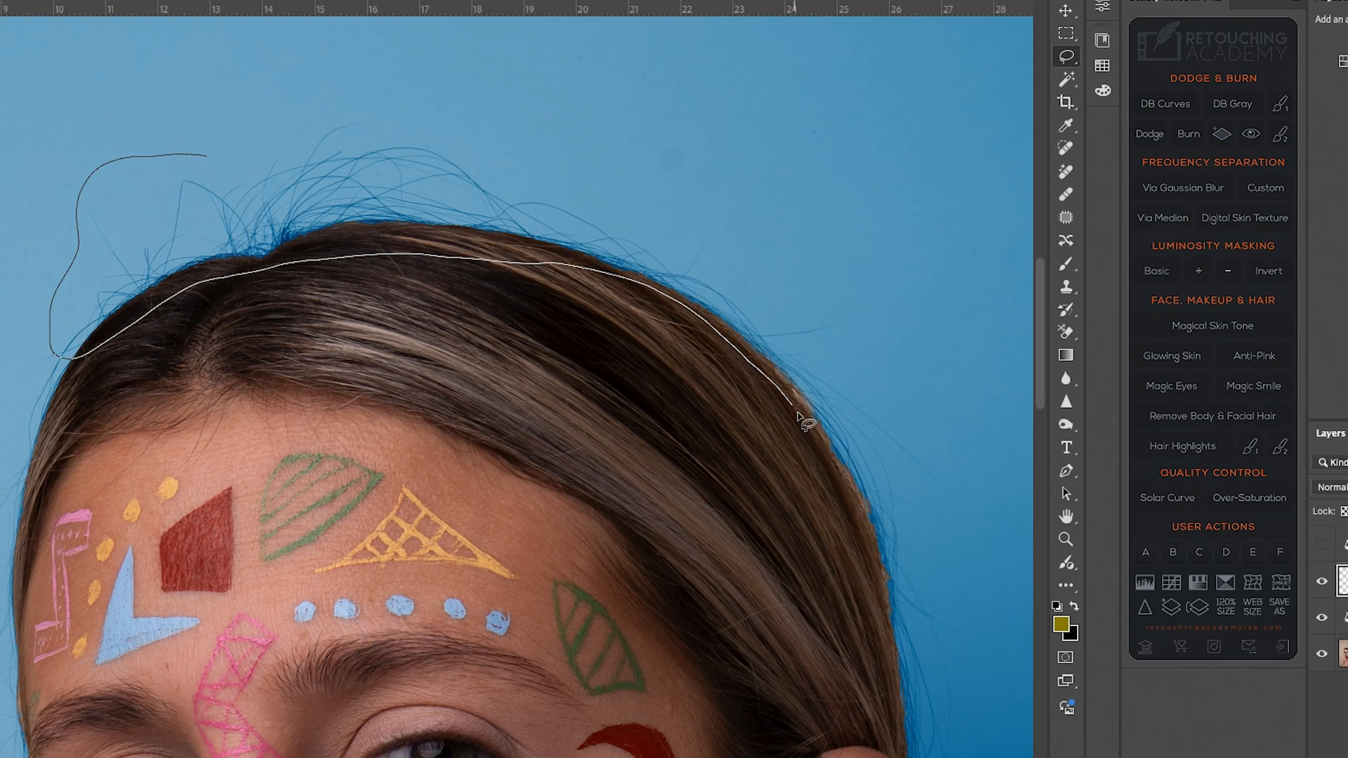
Generative-fill away the lassoed flyaway hairs, then bring up the Liquify filter
click(799, 417)
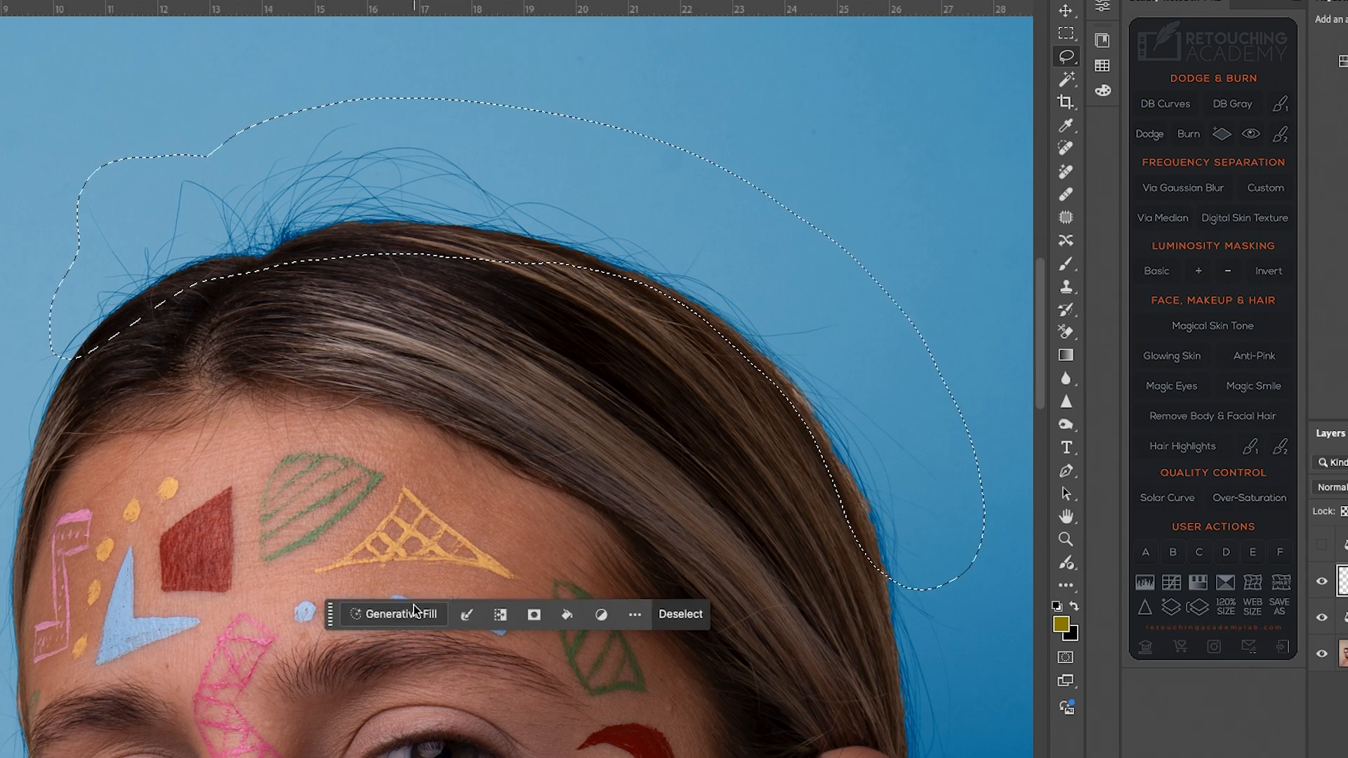
click(400, 613)
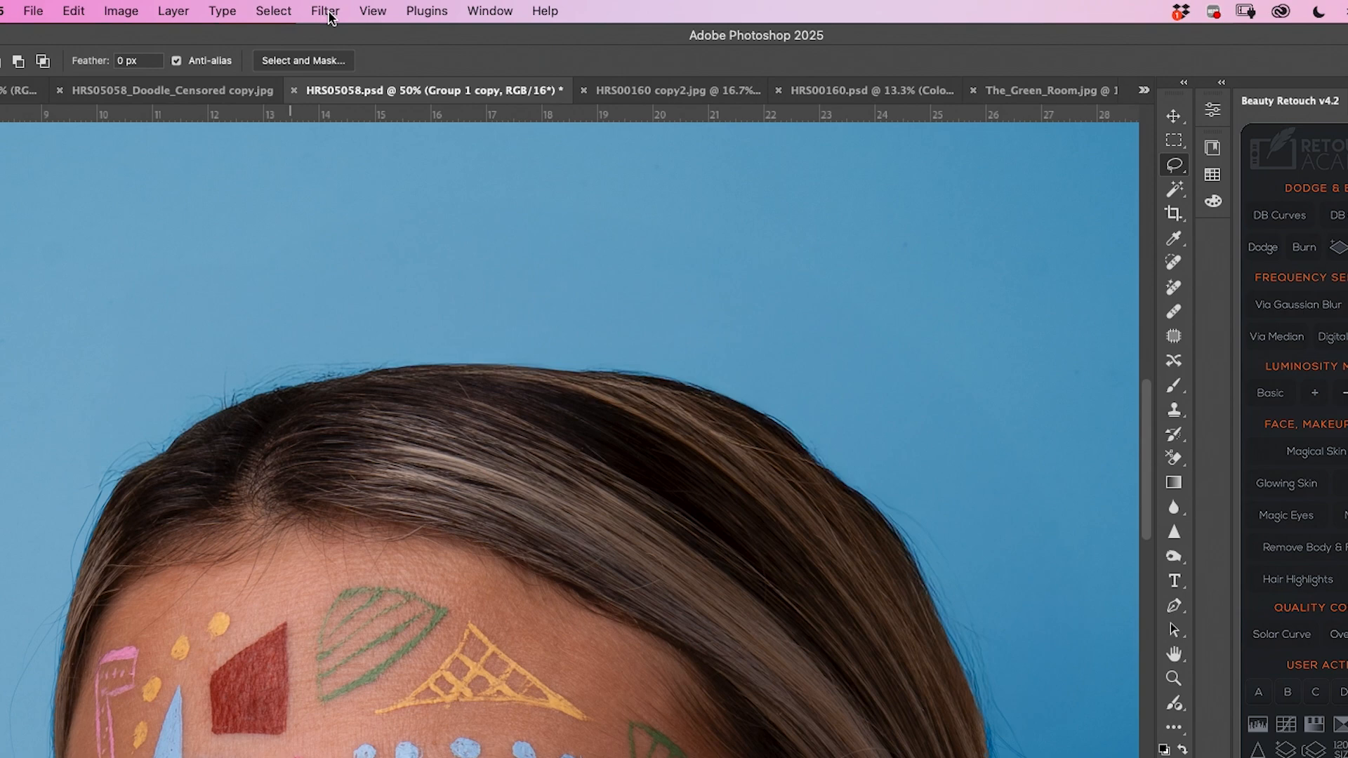
click(324, 10)
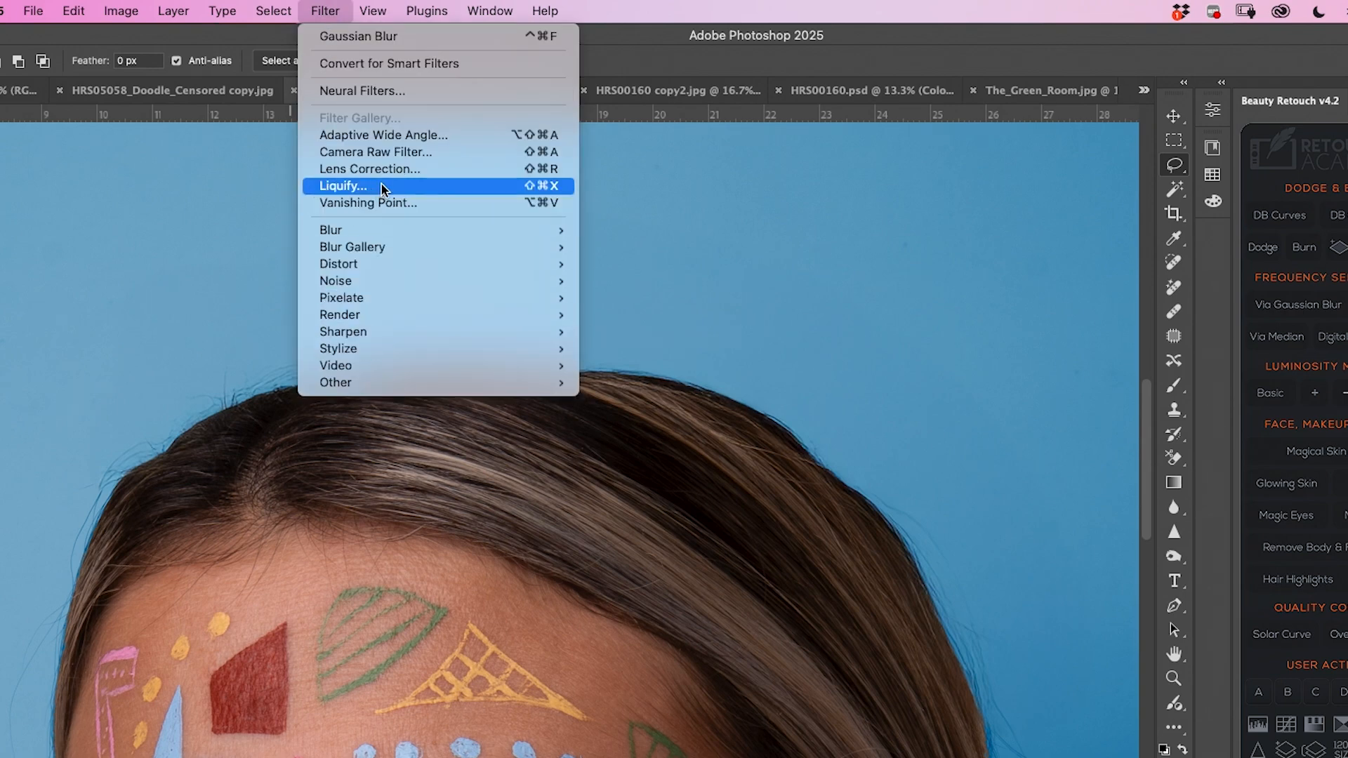
click(343, 185)
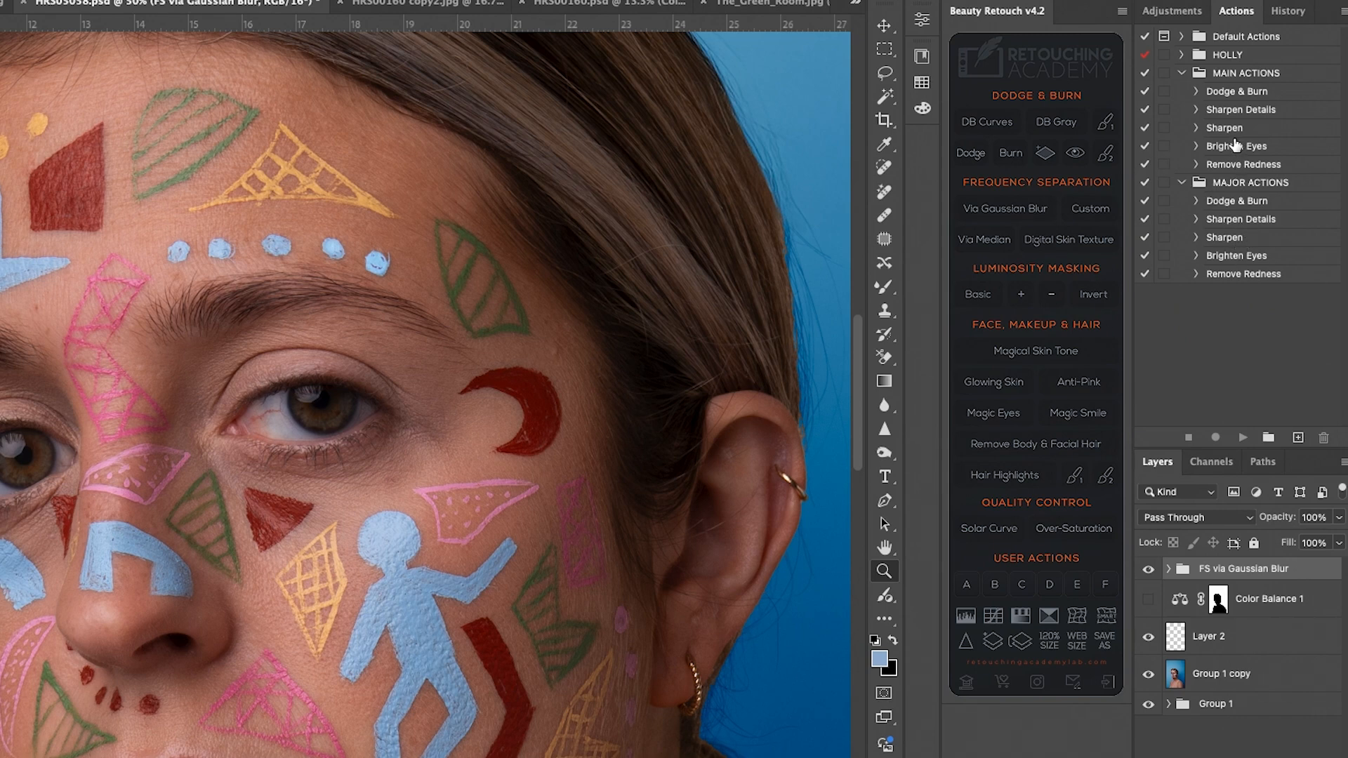
Run the Brighten Eyes action and paint its mask white over the irises
click(1238, 145)
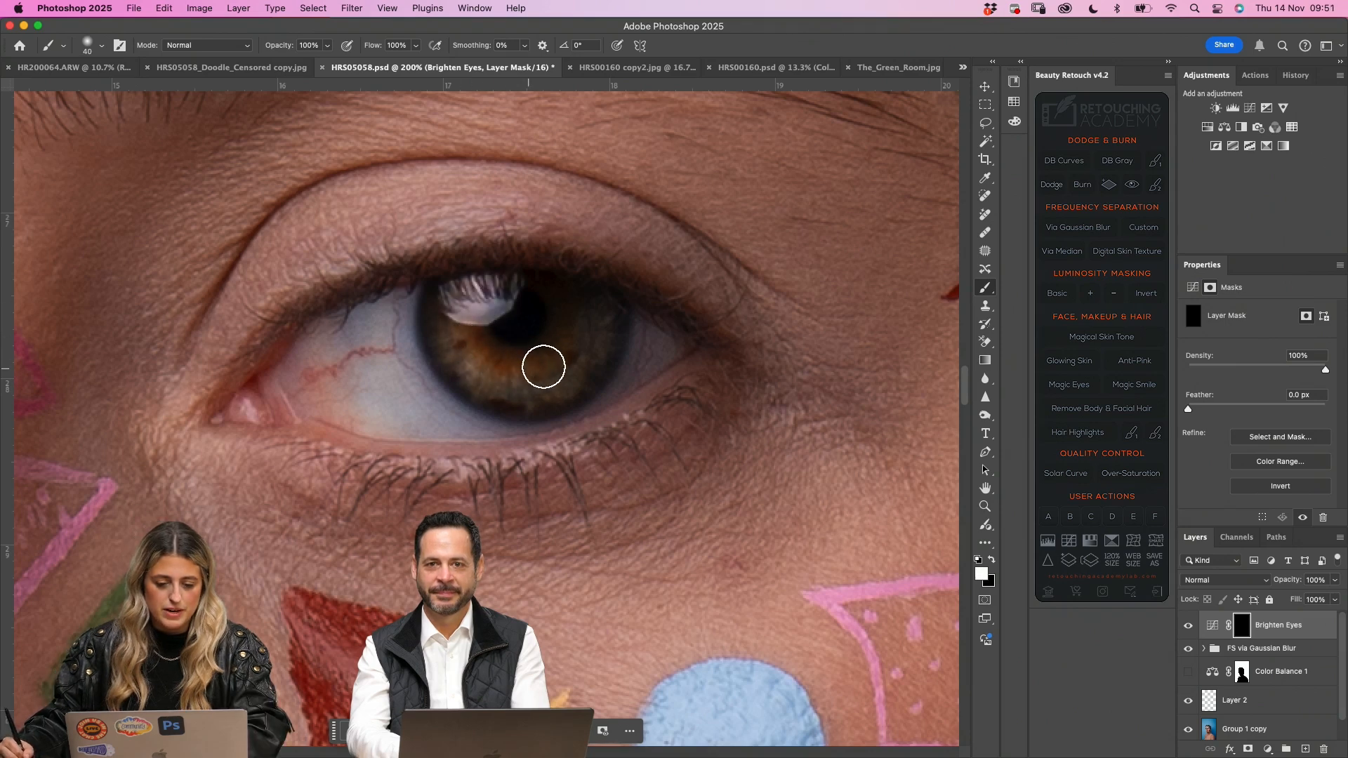
drag(542, 366, 481, 294)
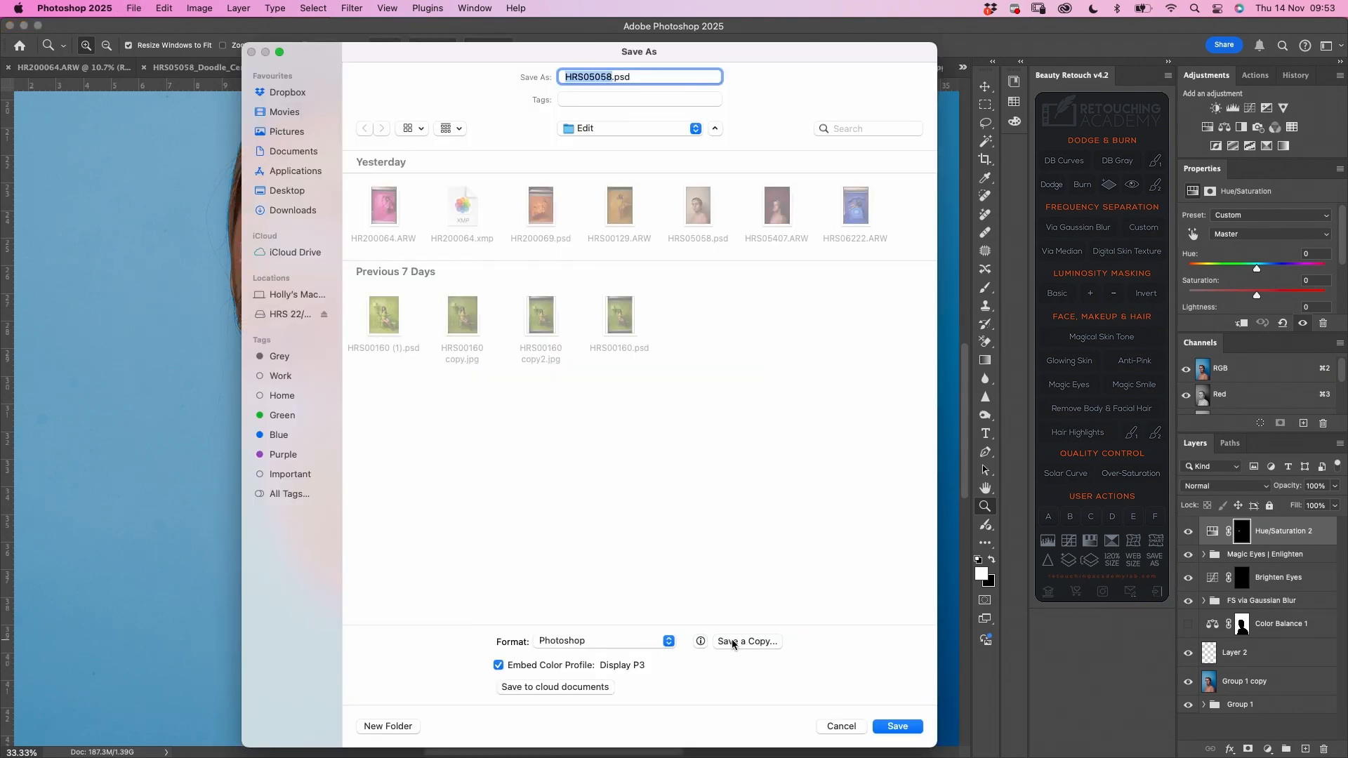
Save a copy of the retouched portrait and open it in Lightroom Classic's Develop module
click(897, 726)
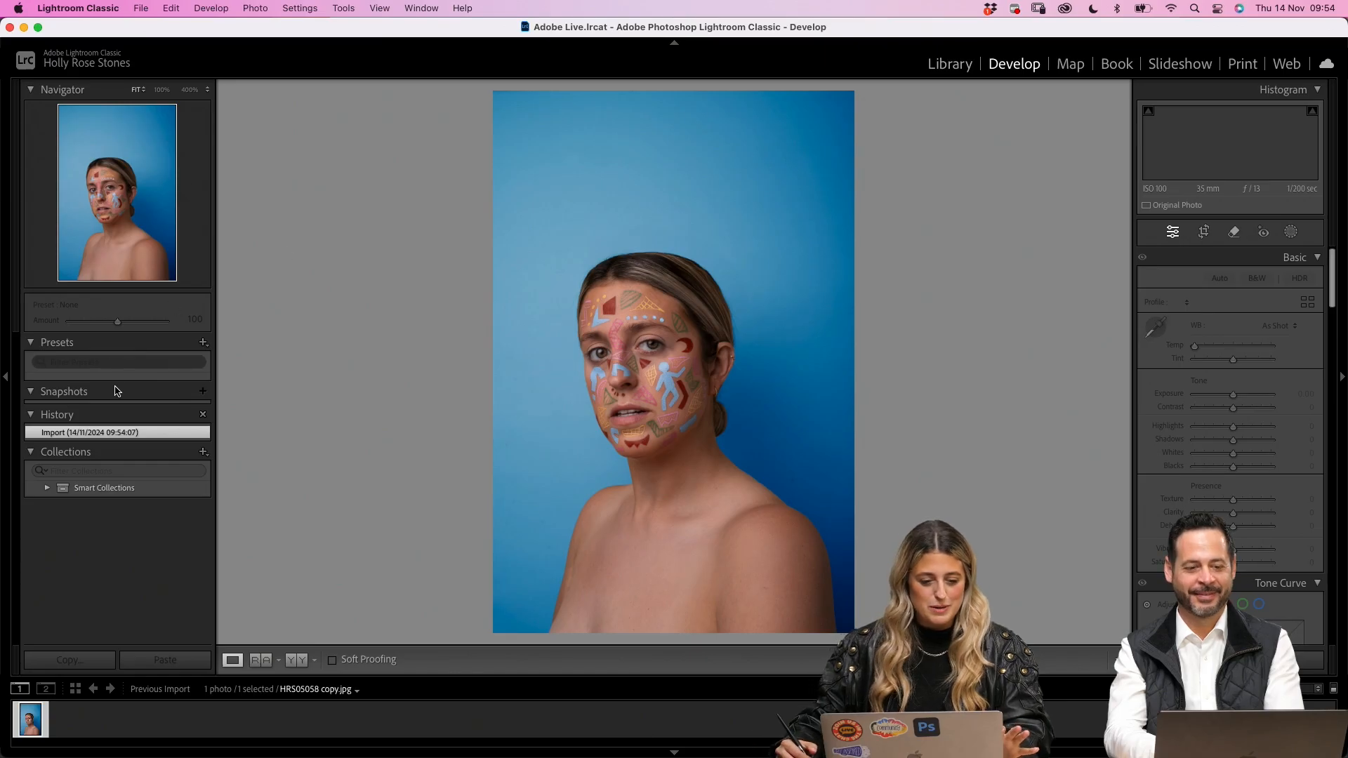